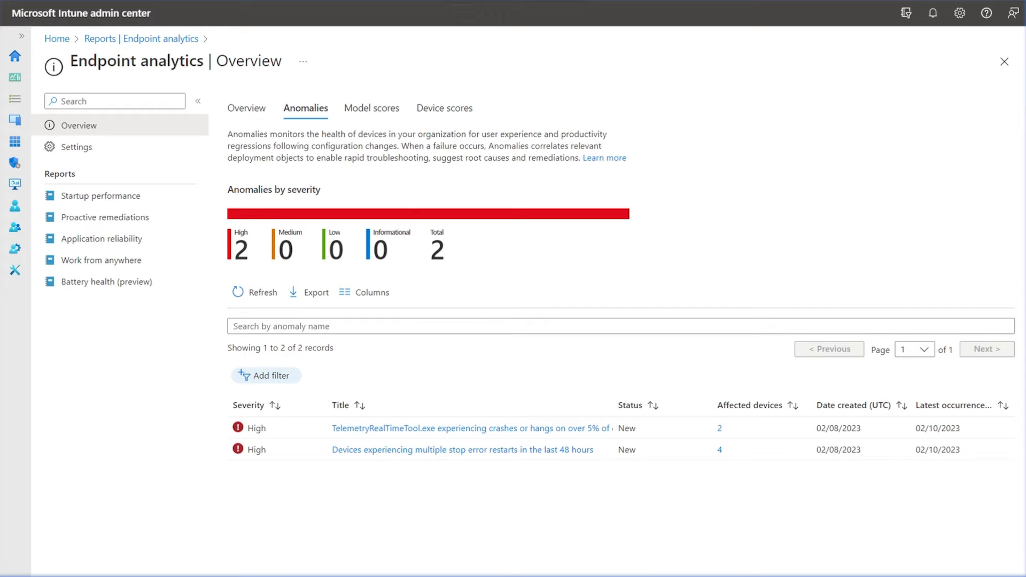
pyautogui.moveTo(311, 118)
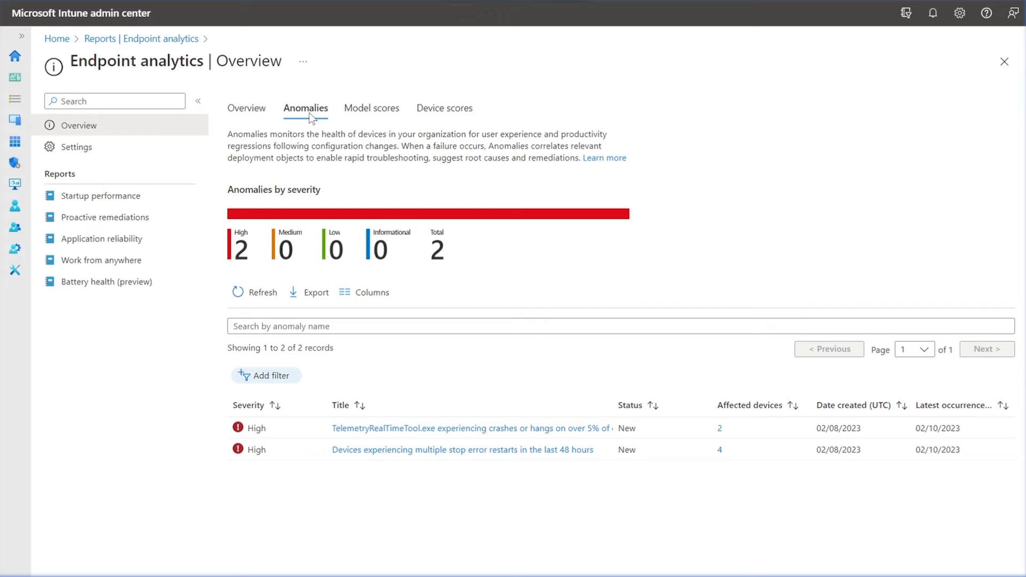
pyautogui.moveTo(444, 118)
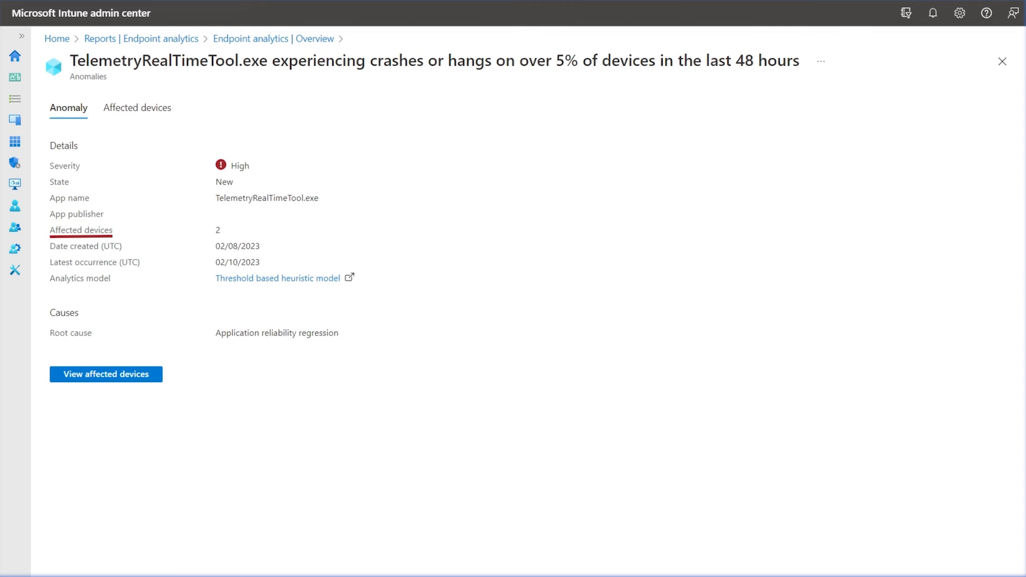
pyautogui.moveTo(94, 263)
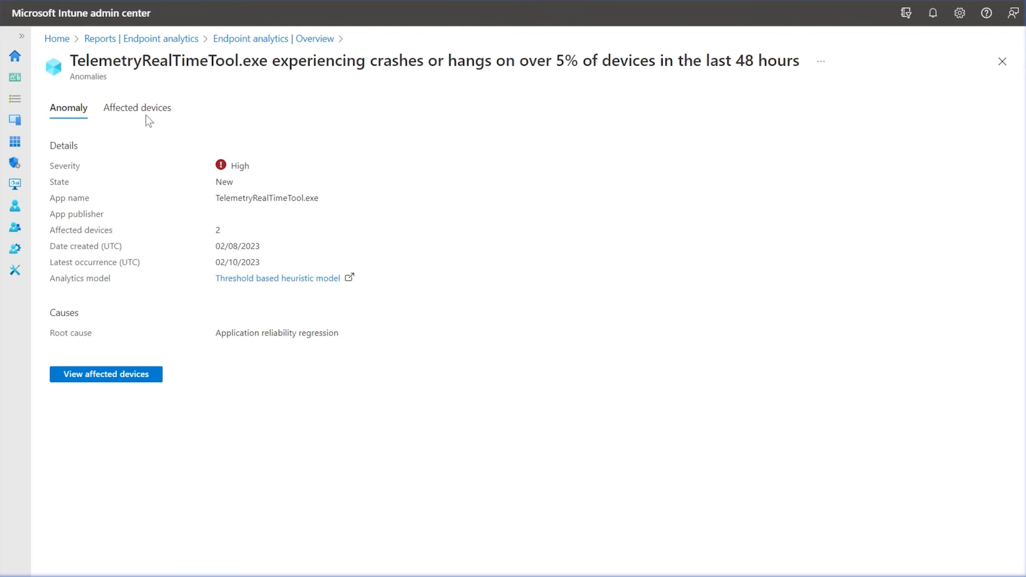
# Show the anomaly's Affected devices list with the two Microsoft virtual machines
pyautogui.click(138, 108)
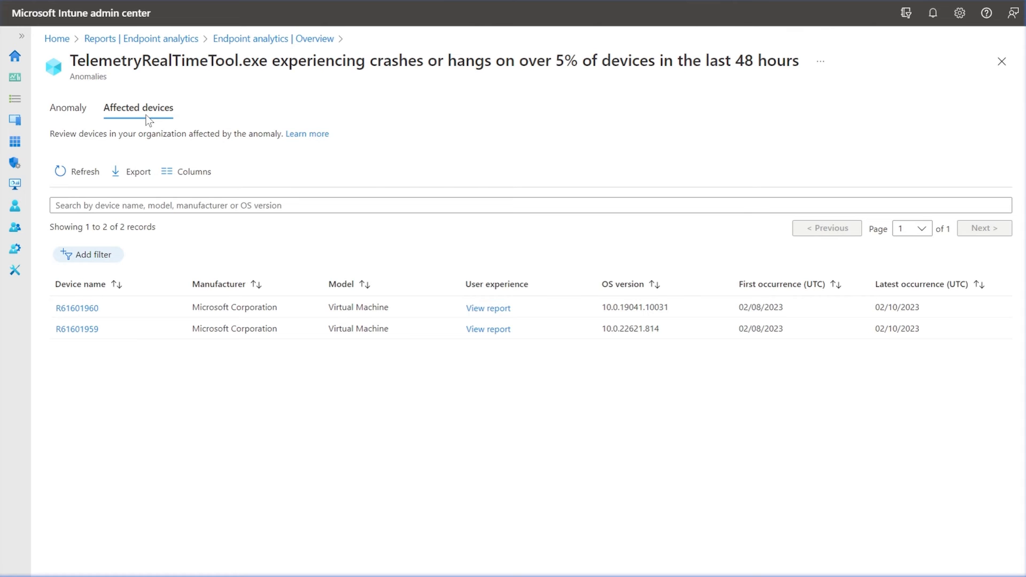
pyautogui.moveTo(147, 121)
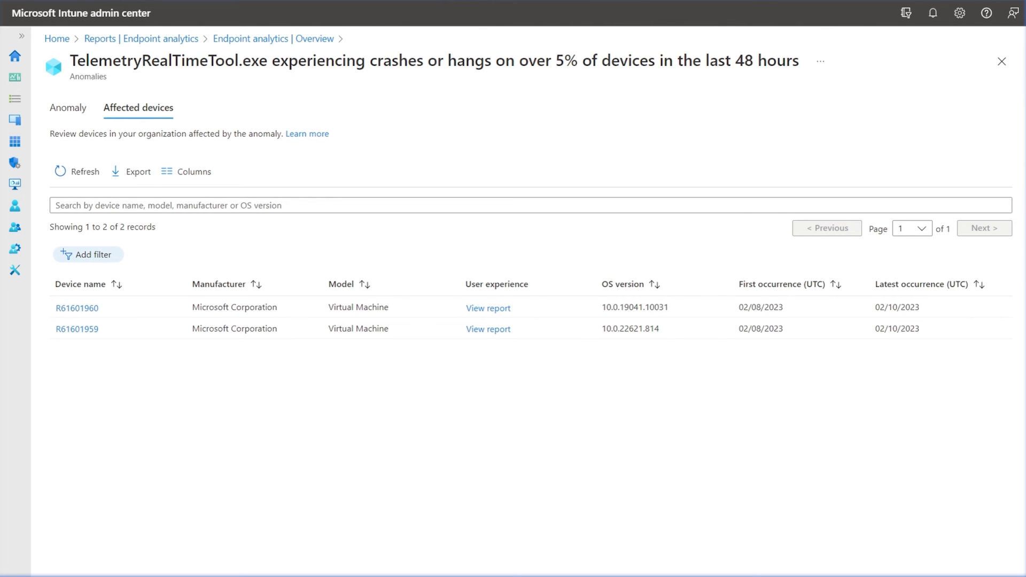
pyautogui.moveTo(265, 231)
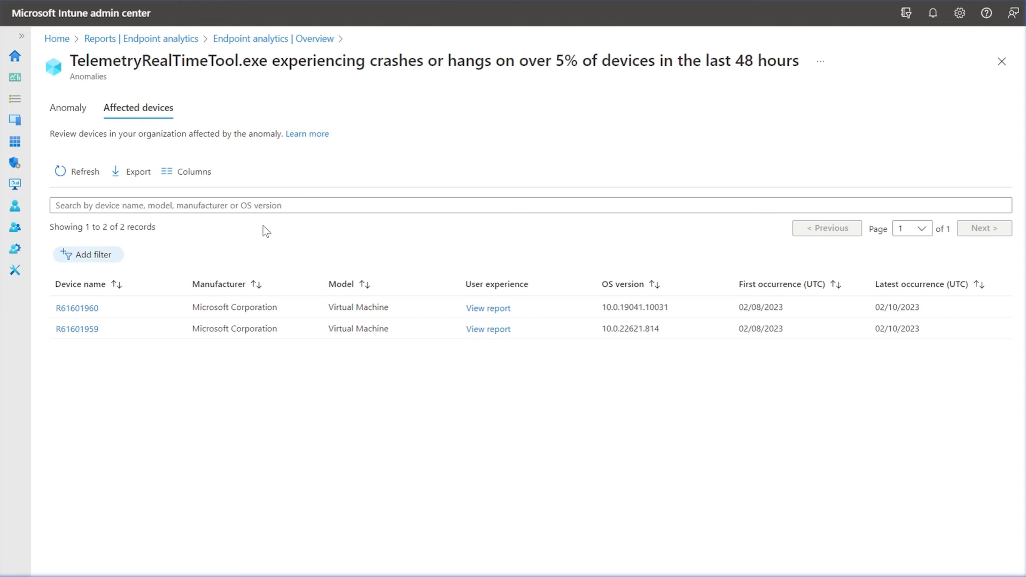
pyautogui.moveTo(98, 317)
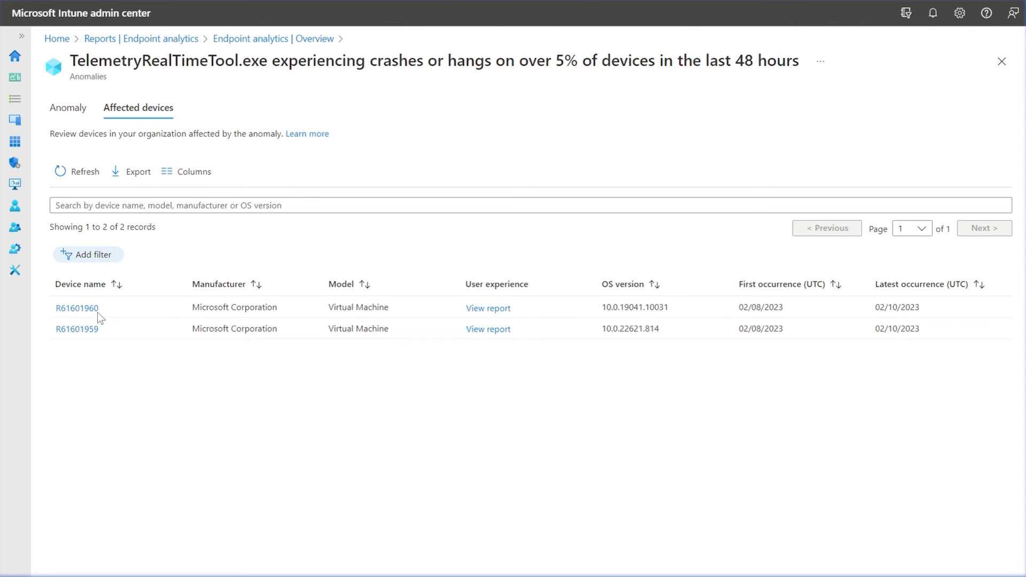
# Show device R61601959's timeline charting boot, logon, app crash and anomaly events
pyautogui.click(77, 328)
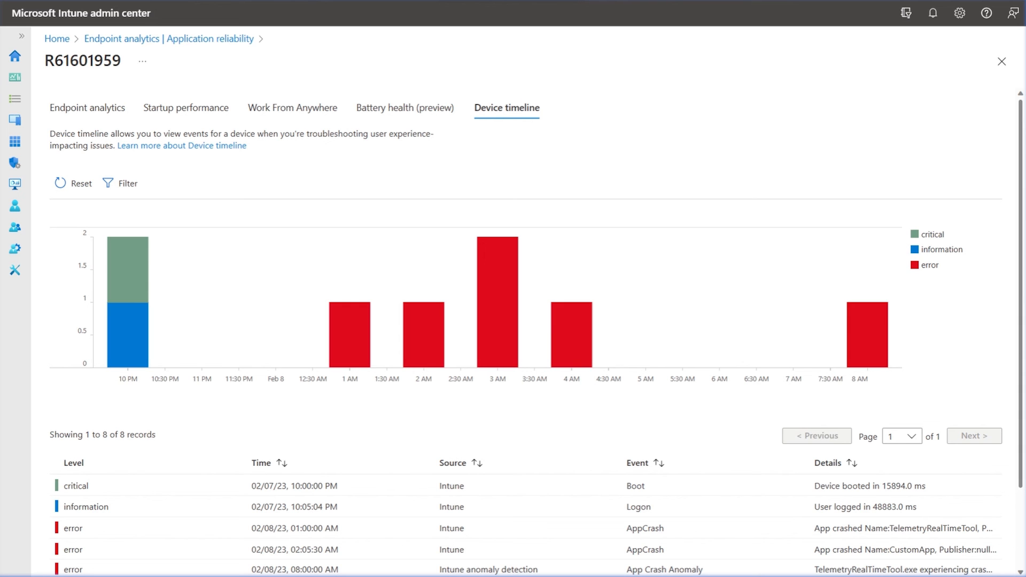
pyautogui.moveTo(990, 39)
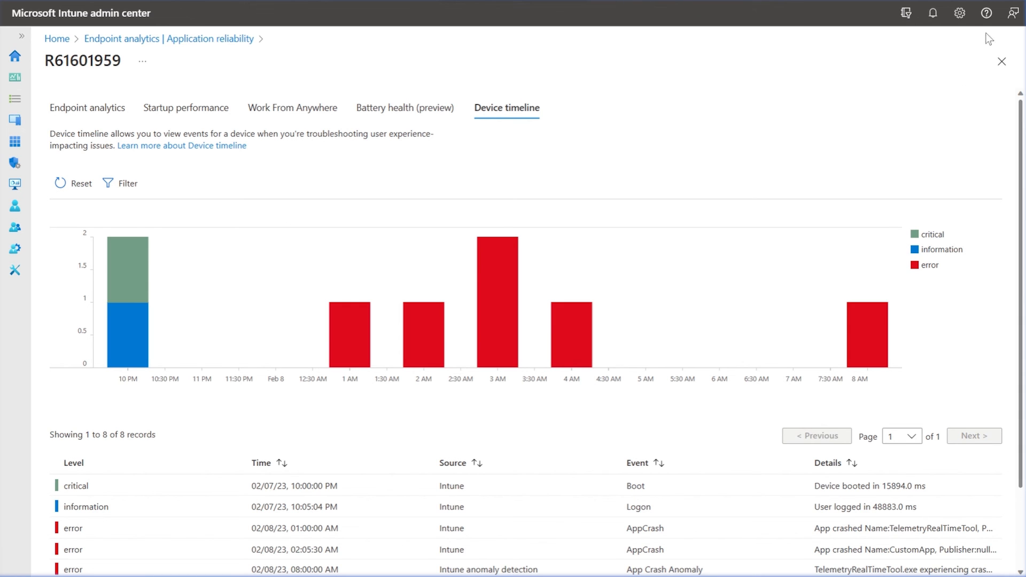